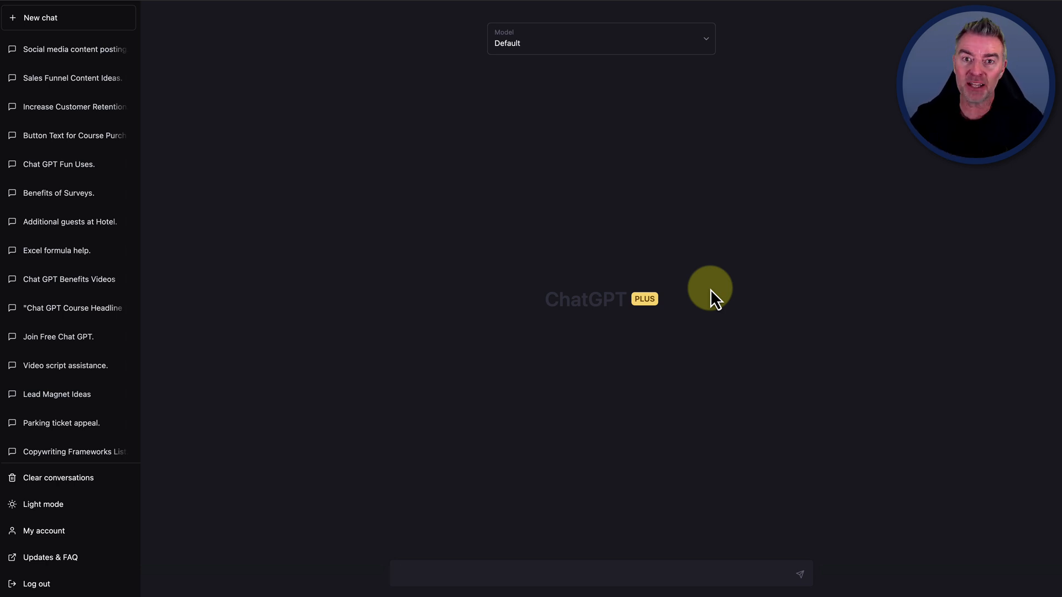
pyautogui.moveTo(463, 492)
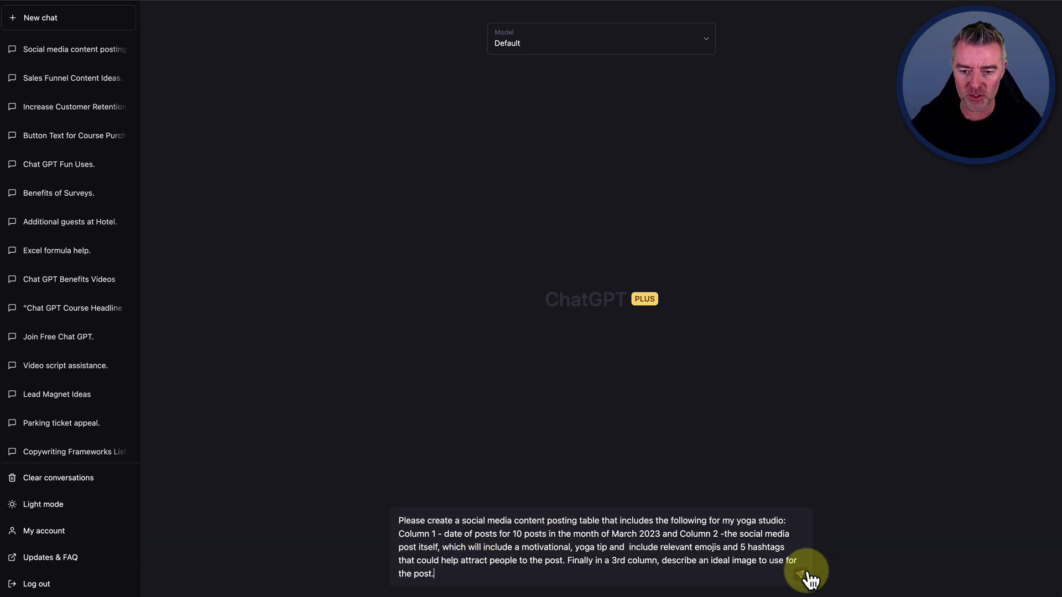
# Send the yoga posting table request and review the generated March table of posts, hashtags and image ideas.
pyautogui.click(806, 568)
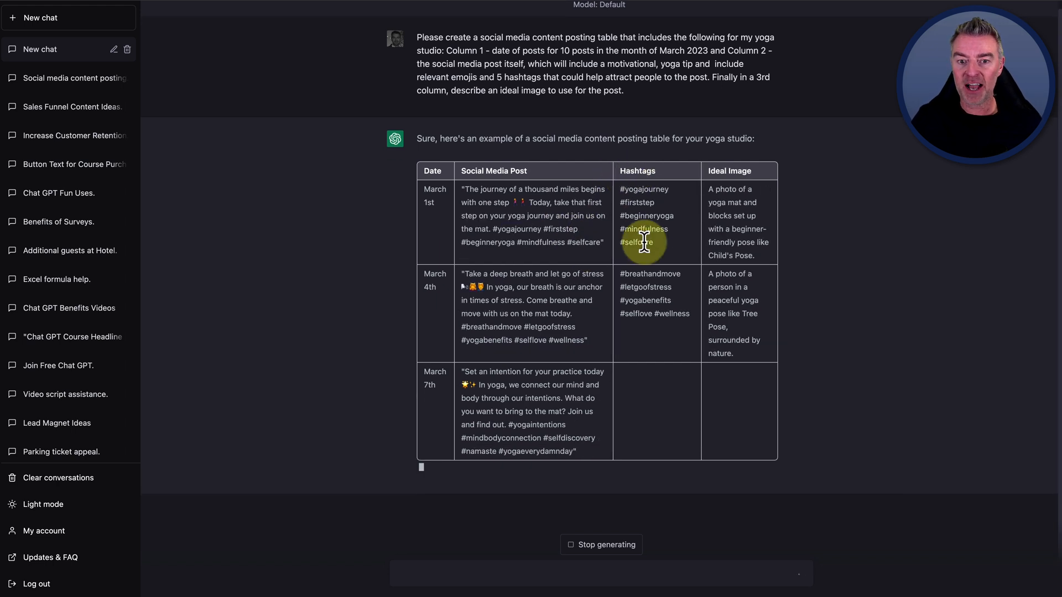
pyautogui.scroll(-3)
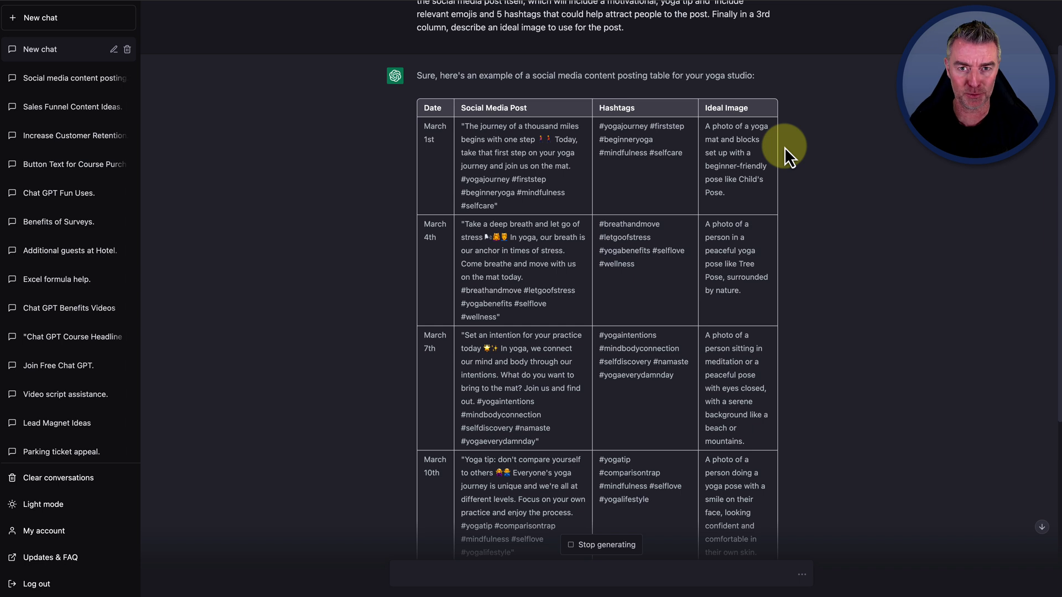
pyautogui.moveTo(584, 201)
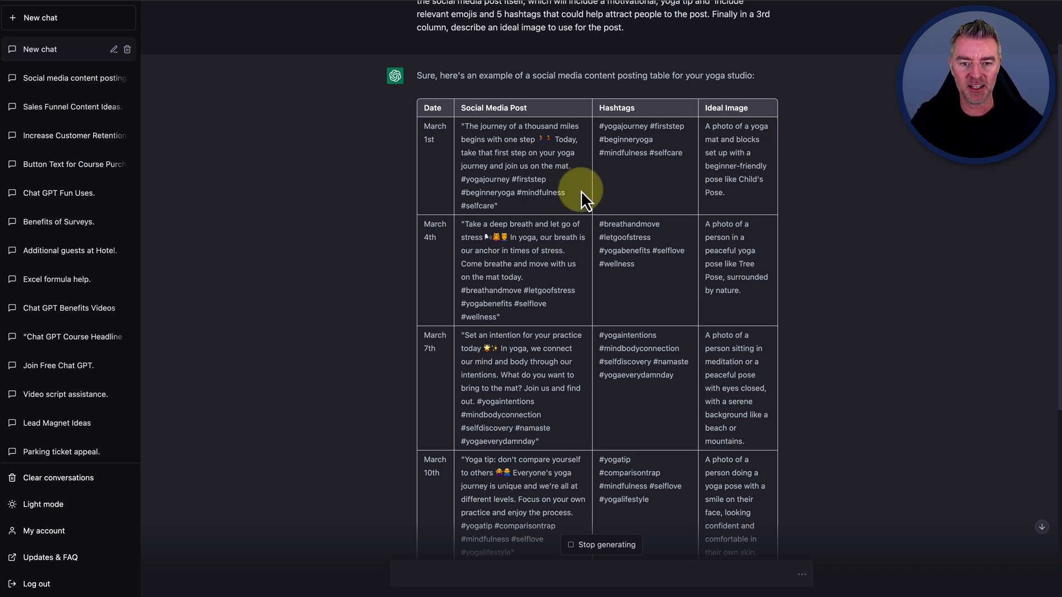
pyautogui.scroll(-3)
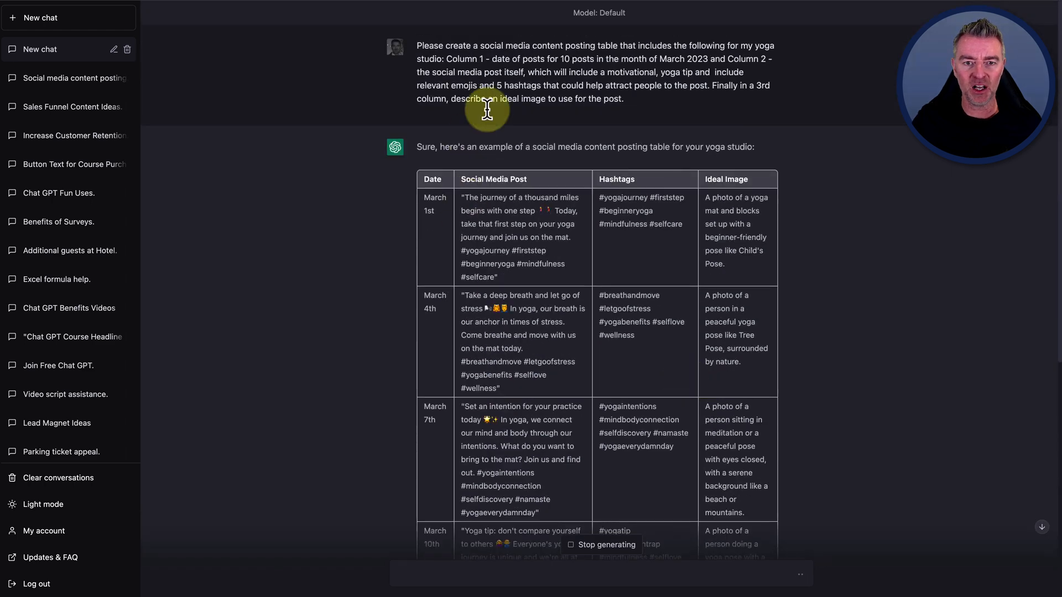
pyautogui.scroll(-3)
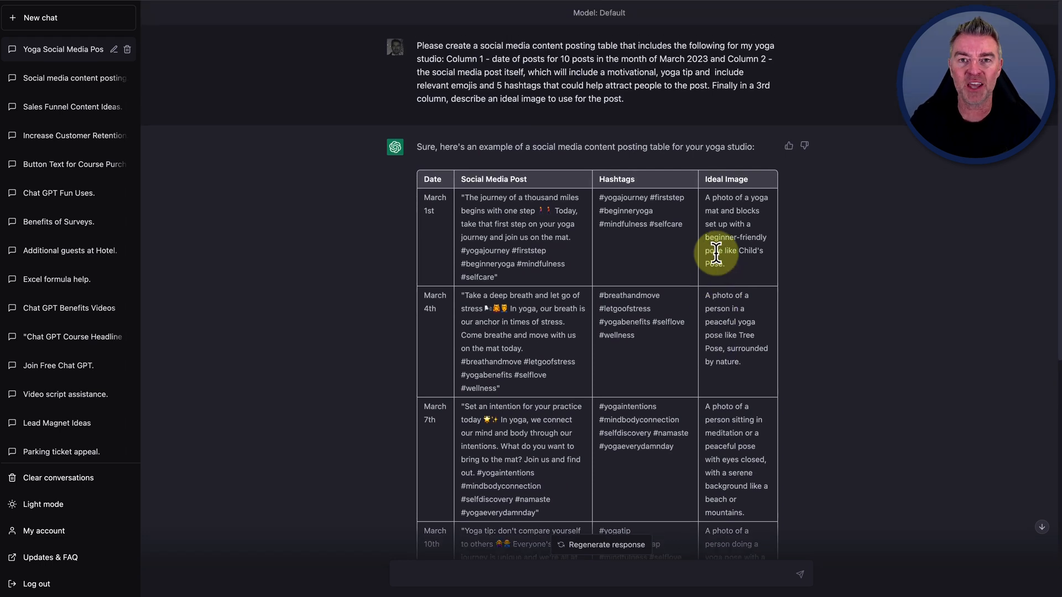
pyautogui.scroll(-3)
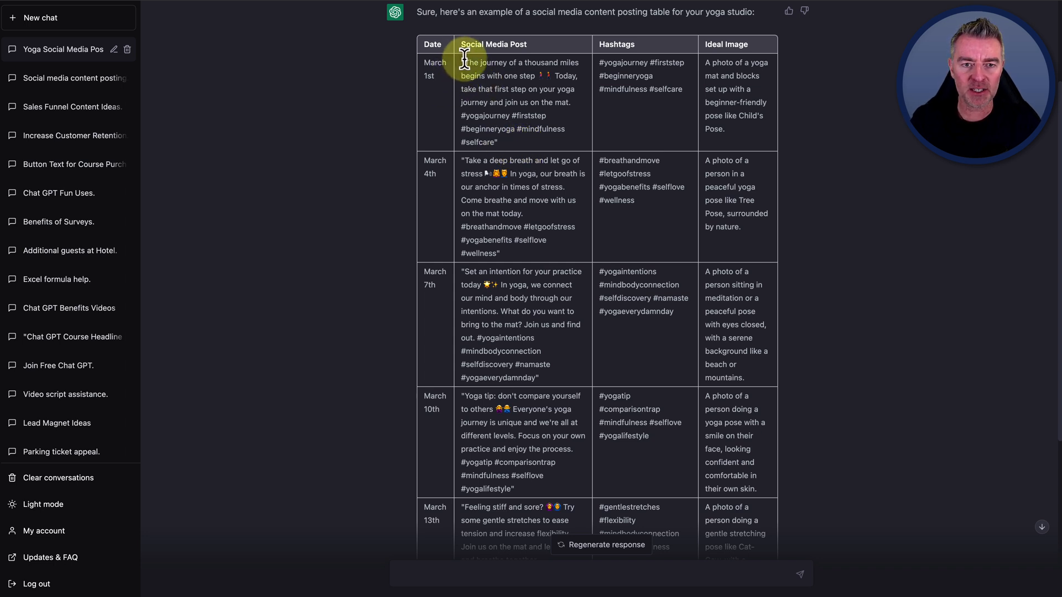
pyautogui.moveTo(464, 62); pyautogui.dragTo(514, 139)
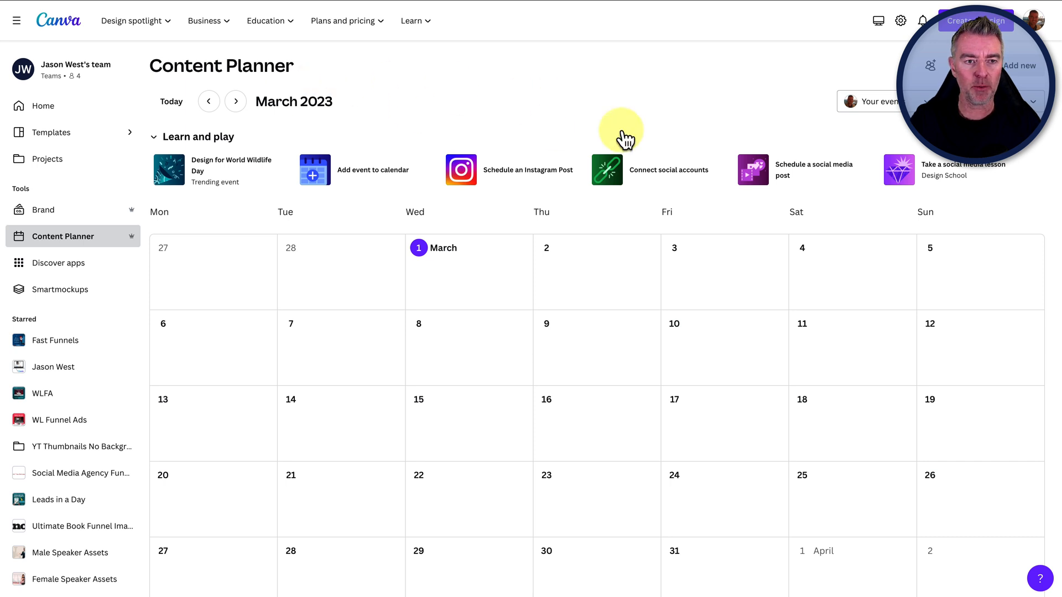
pyautogui.moveTo(658, 134)
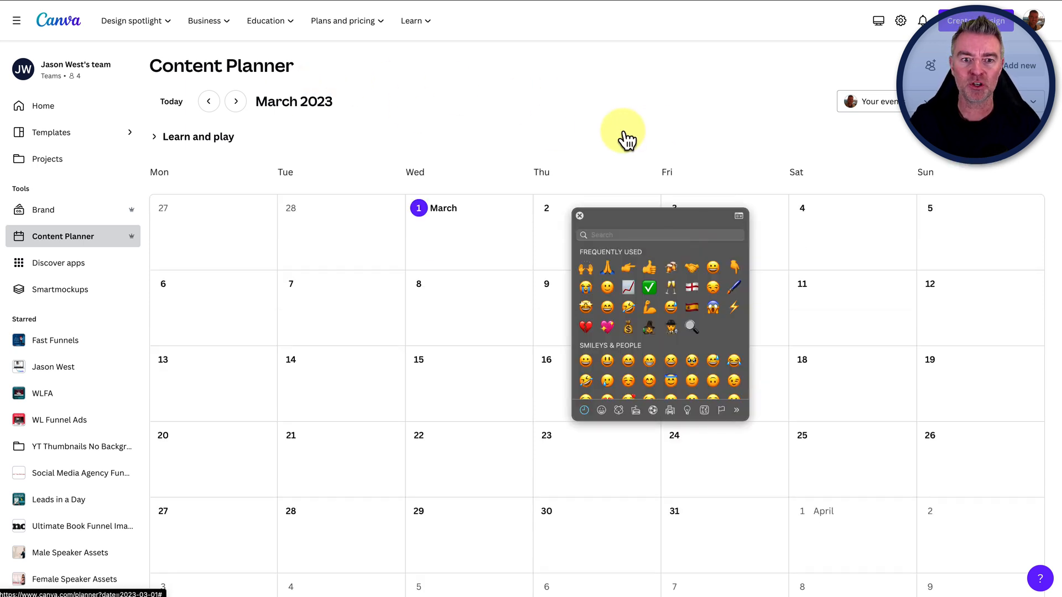
pyautogui.moveTo(586, 108)
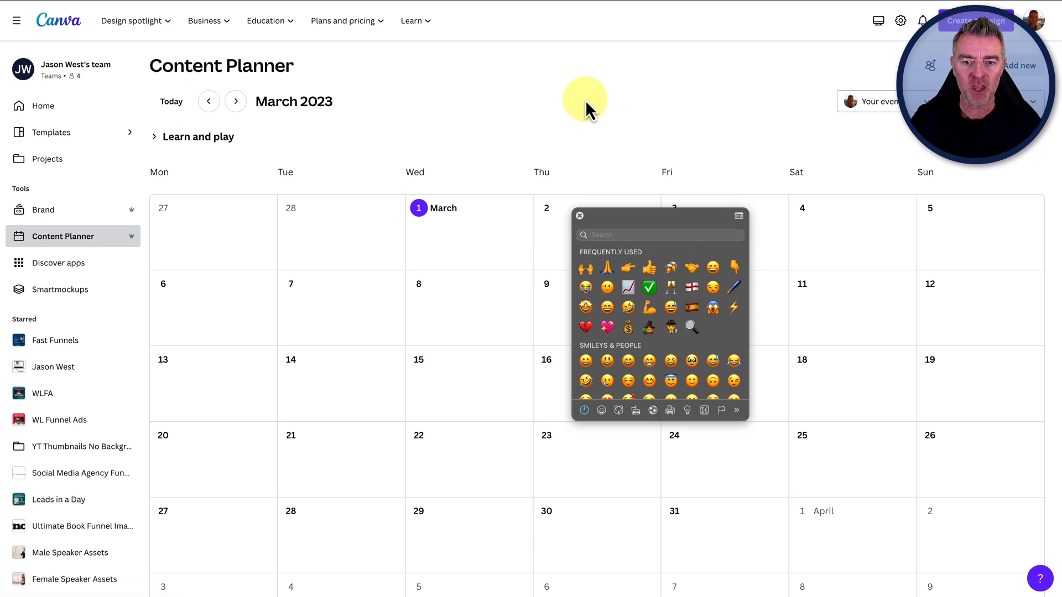
# Dismiss the emoji picker, cancel a trial new event, and start creating a new design.
pyautogui.click(579, 215)
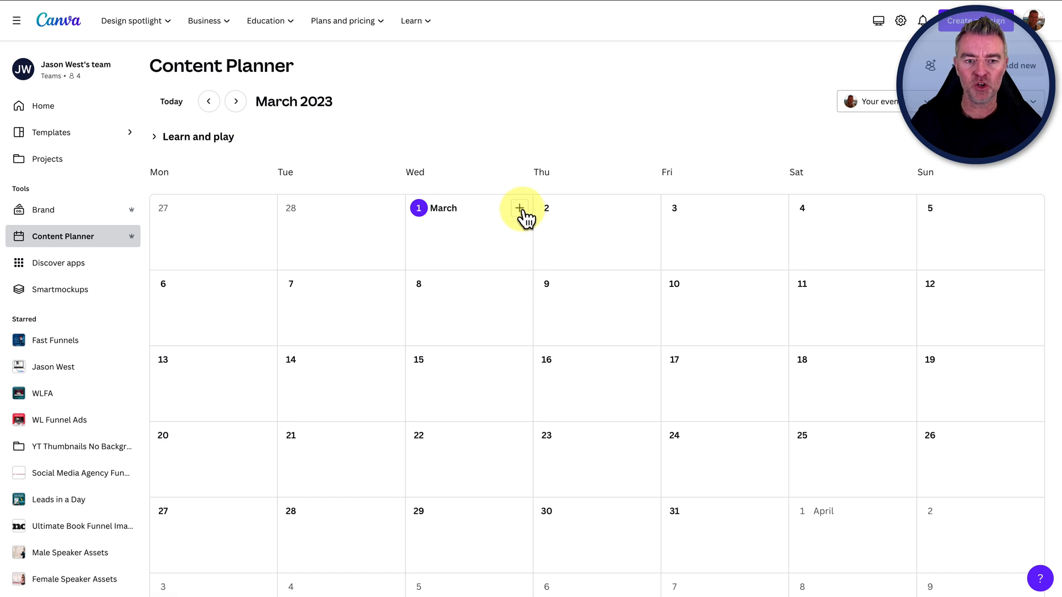
pyautogui.click(775, 208)
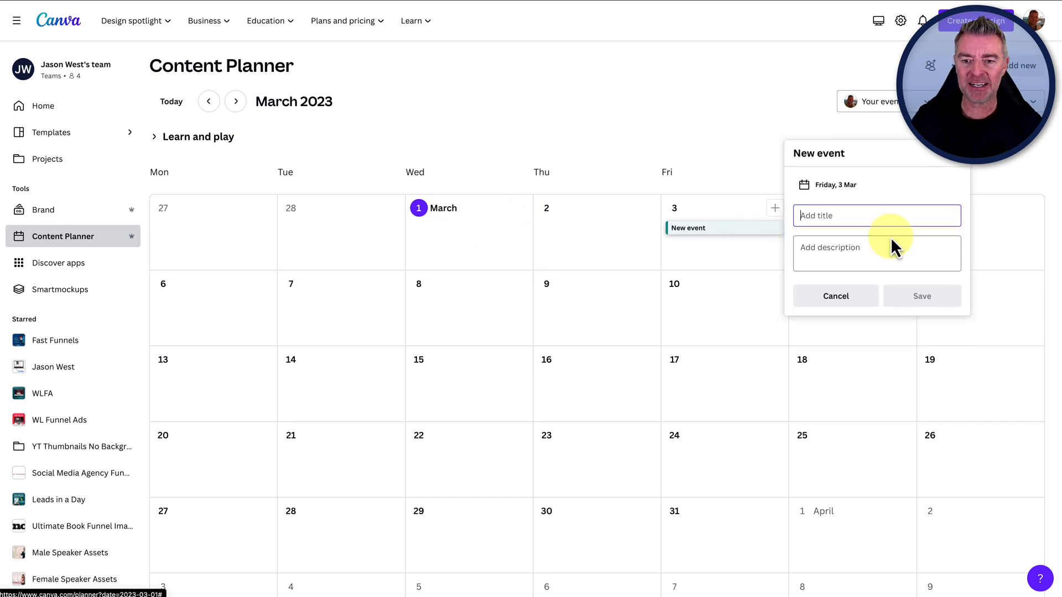
pyautogui.click(835, 297)
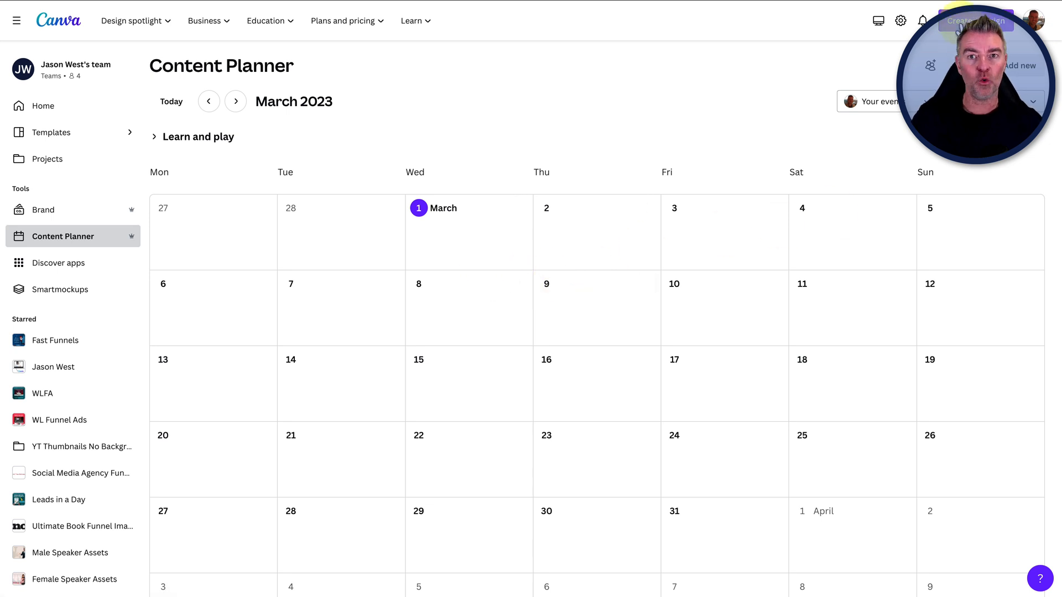
pyautogui.click(975, 20)
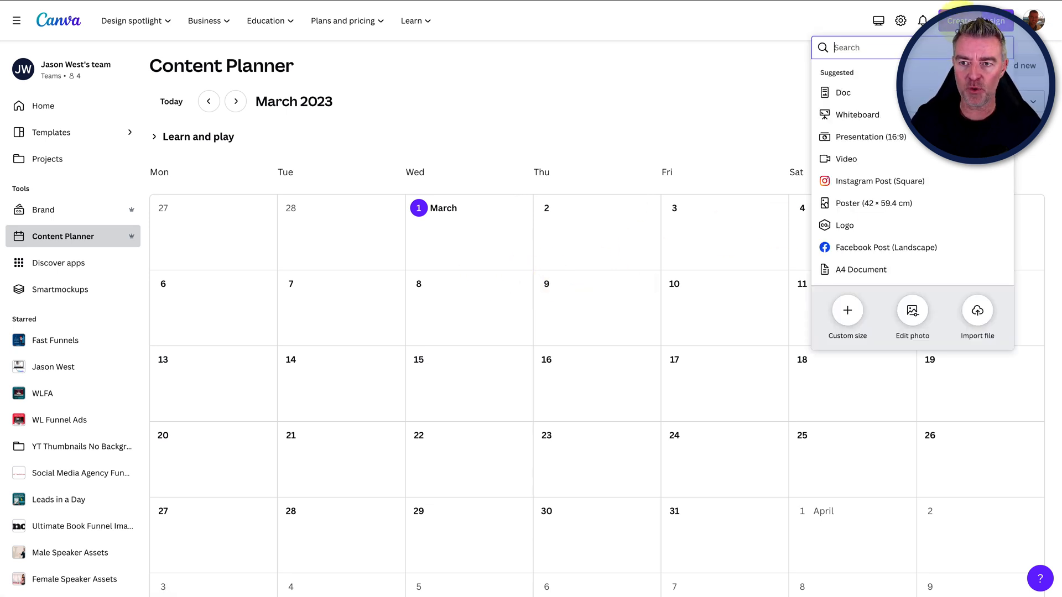
# Create a square Instagram post, show its Elements library, and select 'Child's' from the March 1st image idea.
pyautogui.click(882, 180)
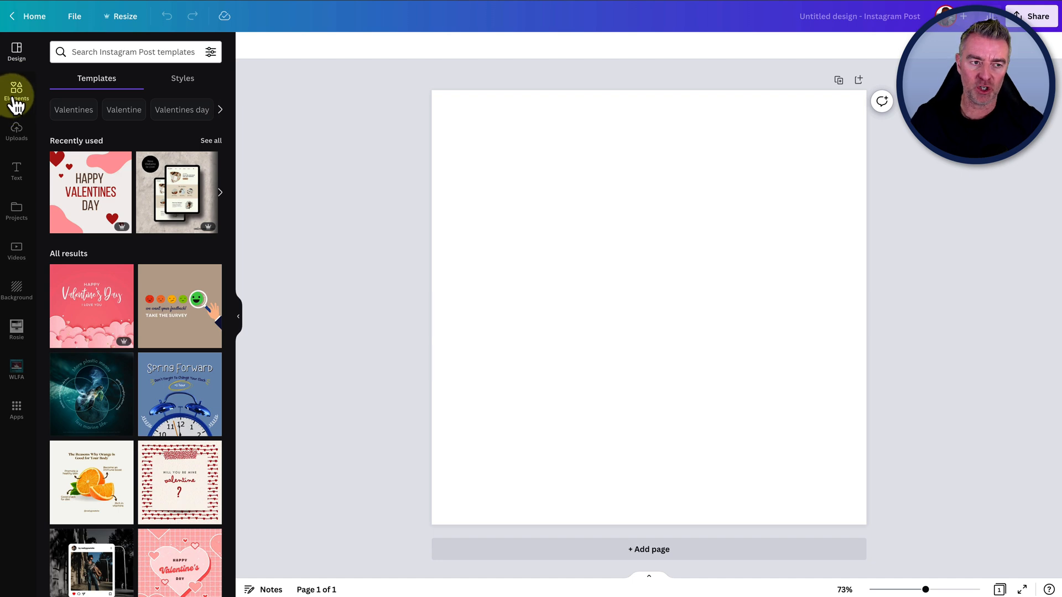
pyautogui.click(17, 93)
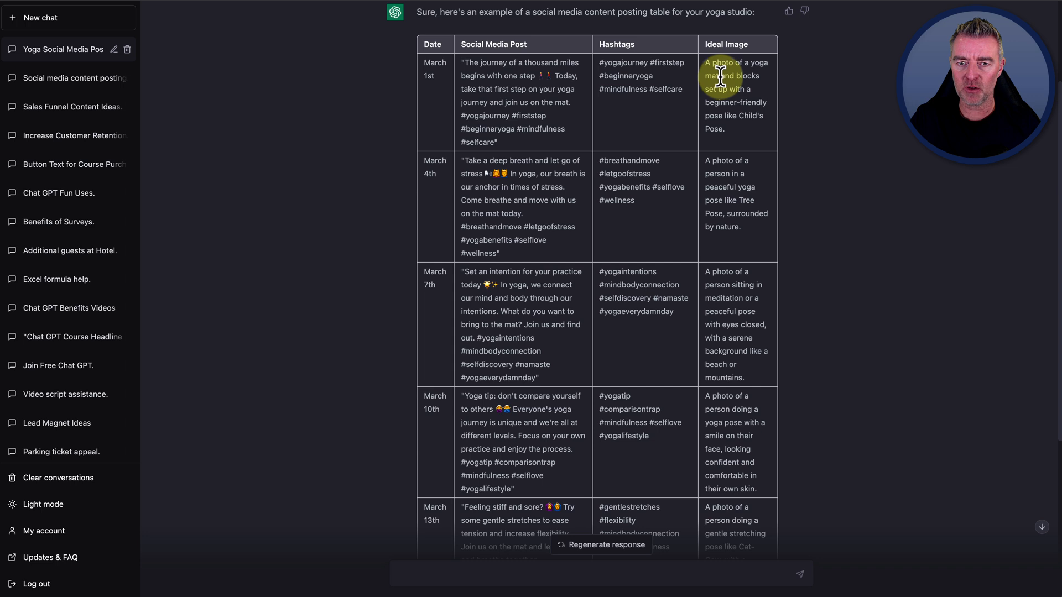
pyautogui.moveTo(760, 135)
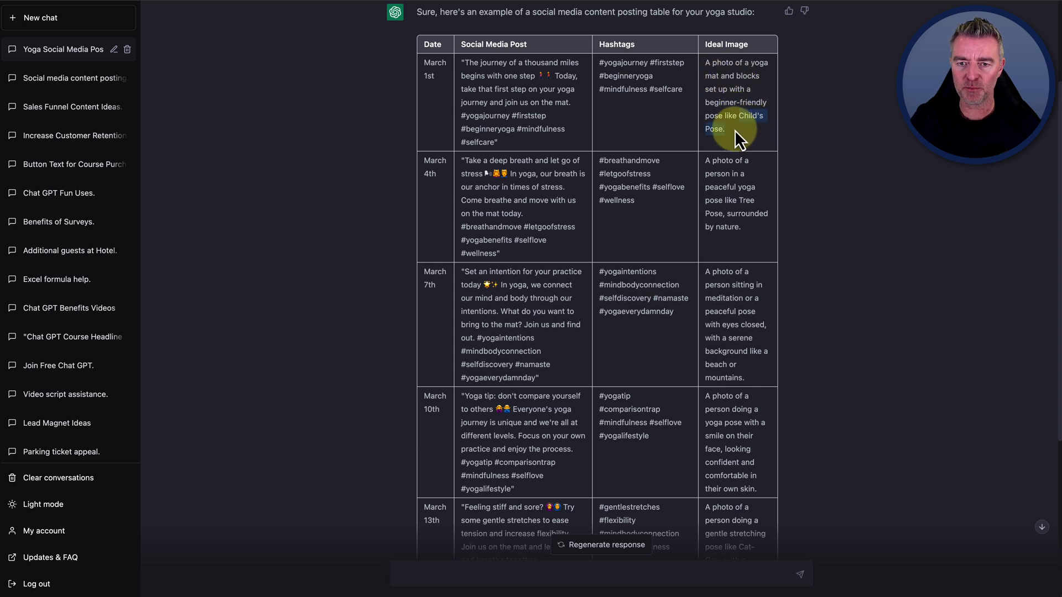
pyautogui.doubleClick(738, 116)
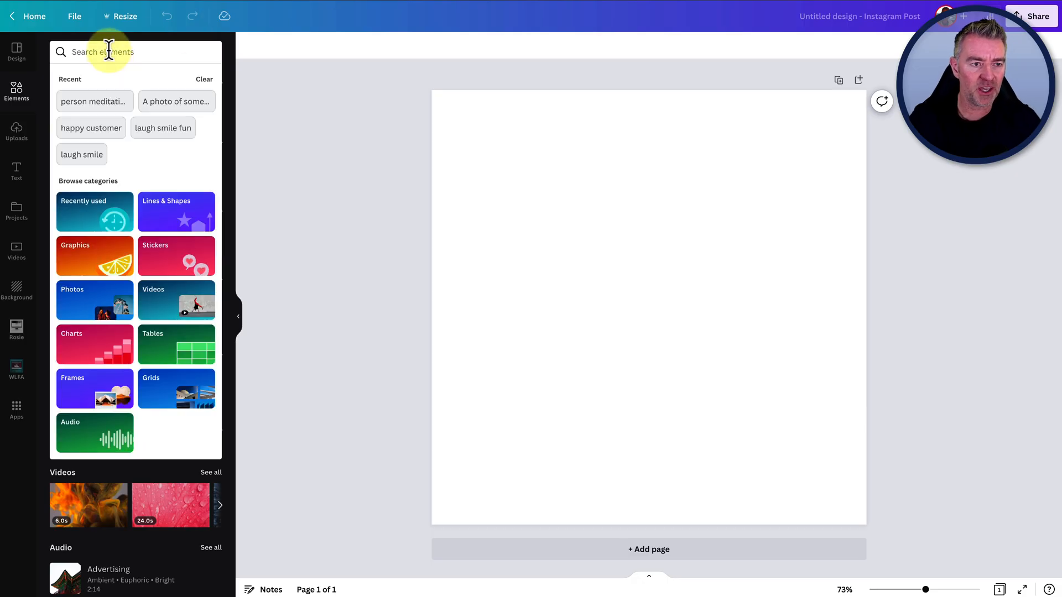
# Search elements for 'child's pose' photos and add the woman in child's pose on a blue mat.
pyautogui.write("child's pose")
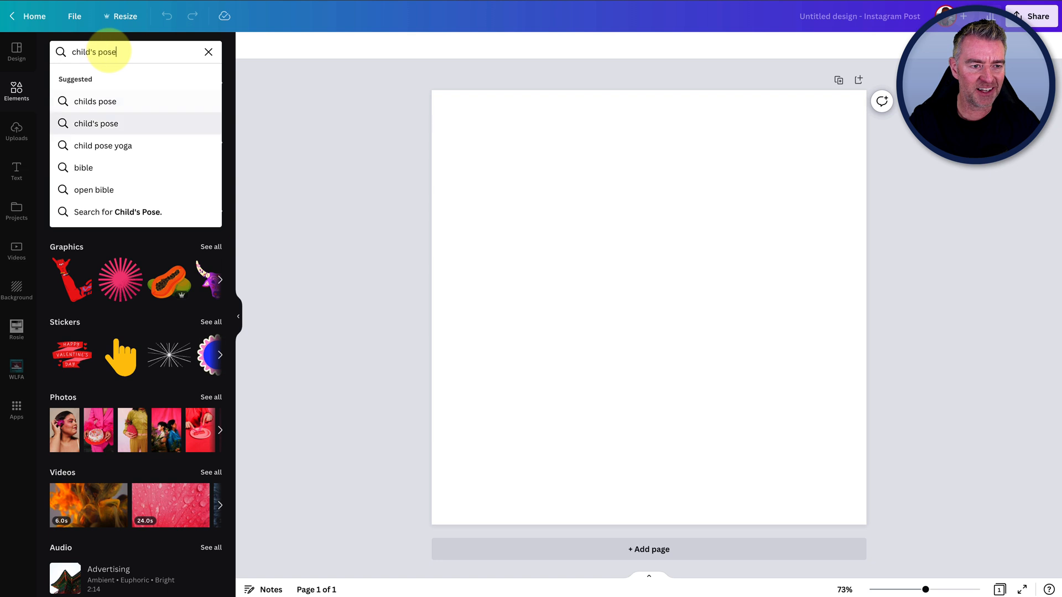
pyautogui.click(103, 145)
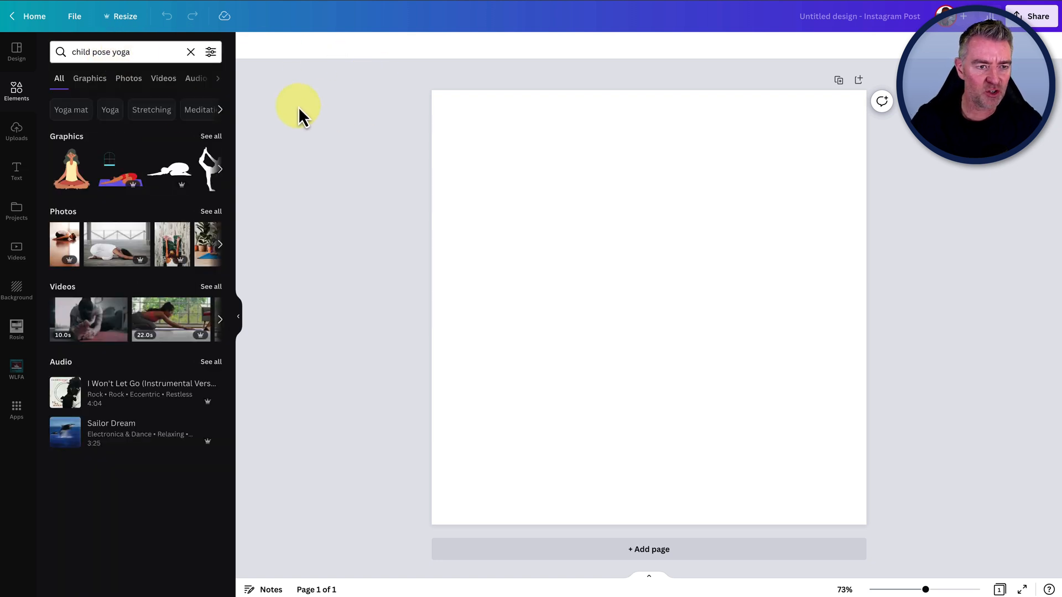
pyautogui.click(128, 77)
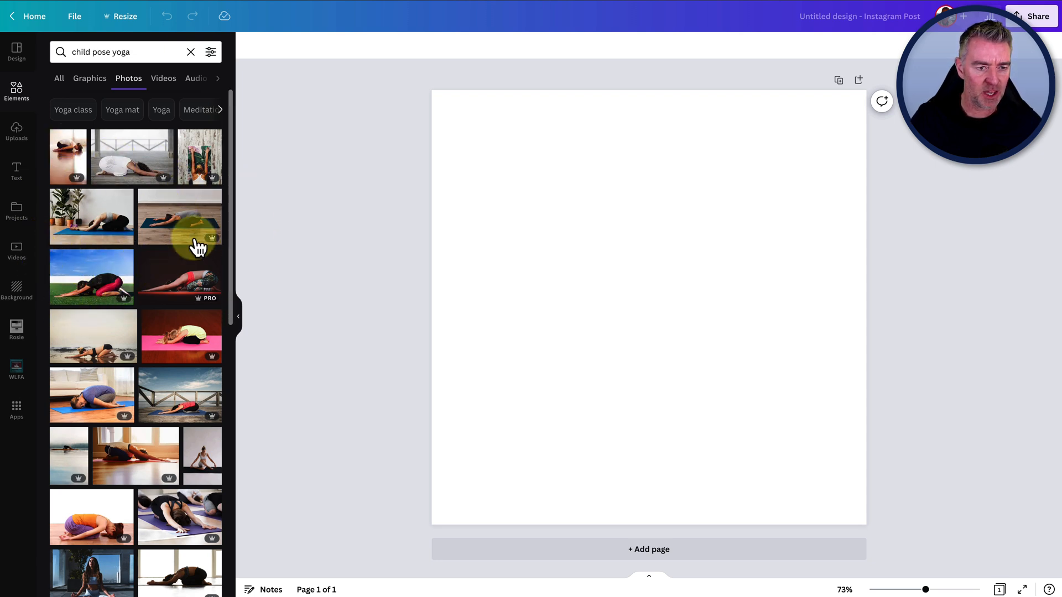
pyautogui.moveTo(135, 386)
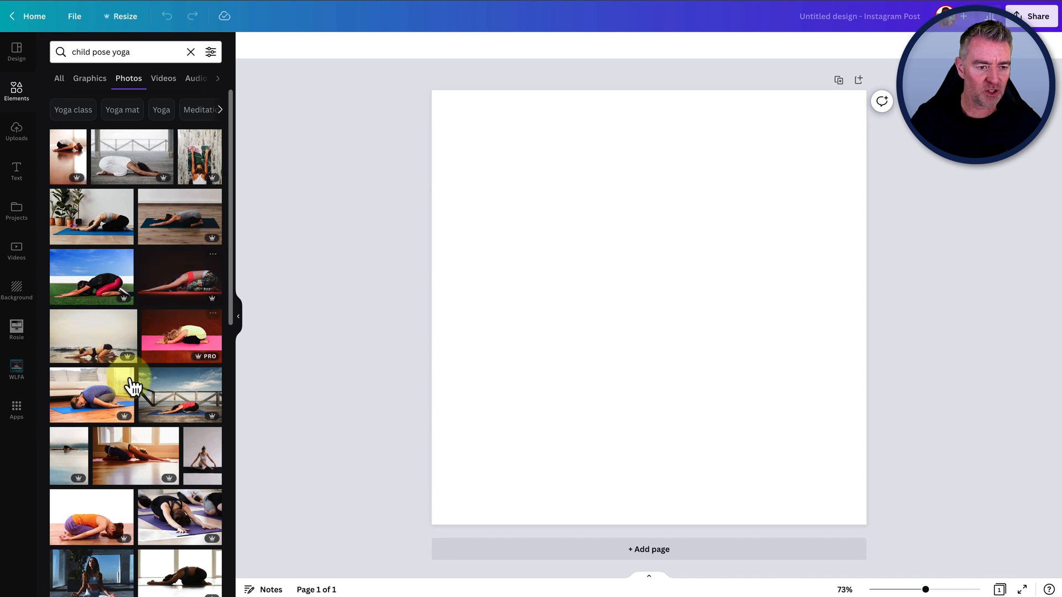
pyautogui.click(91, 395)
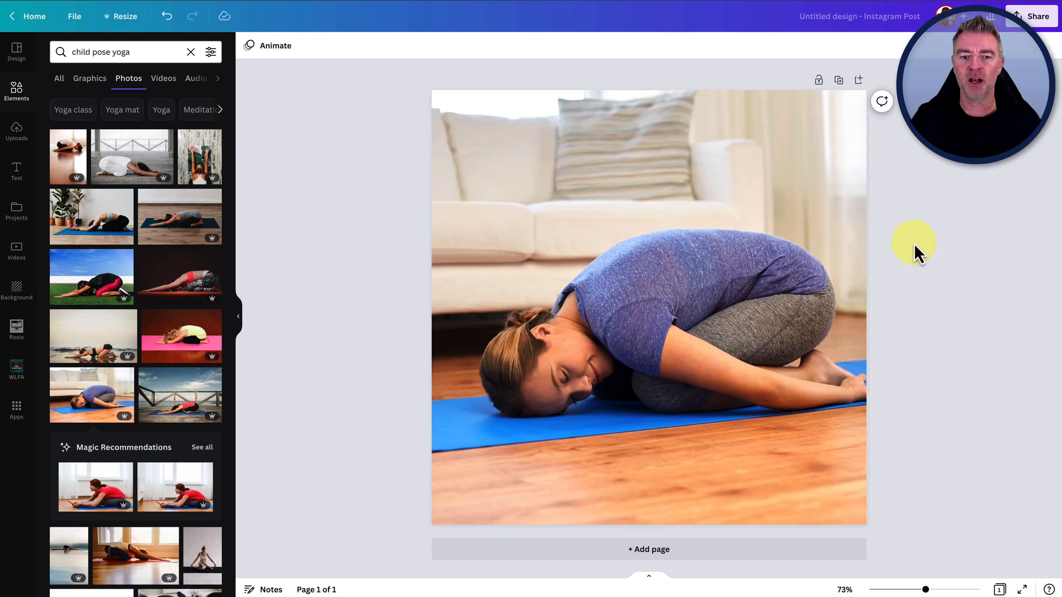
pyautogui.moveTo(989, 339)
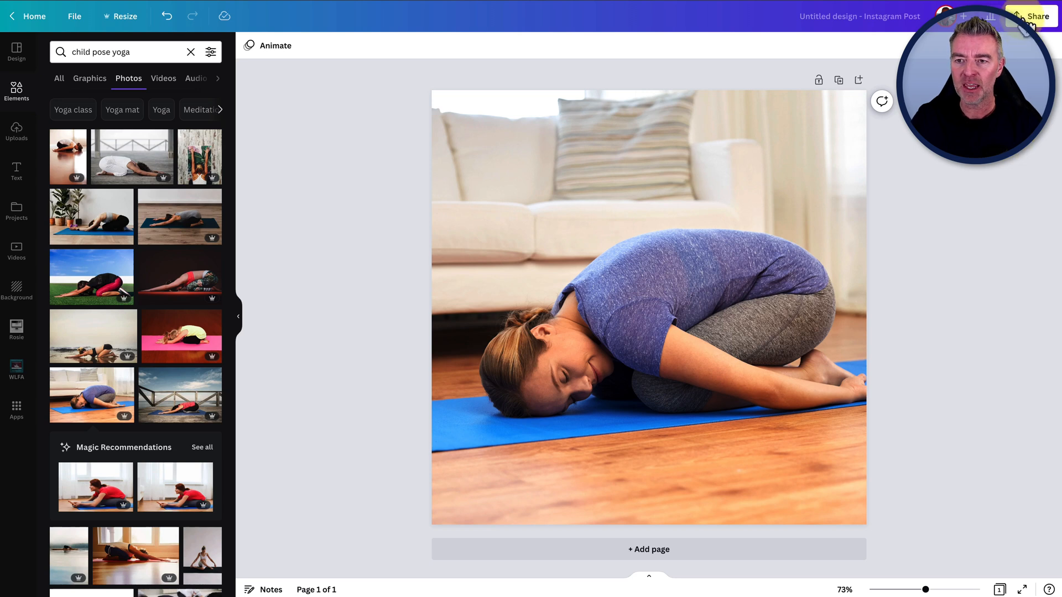
# Via Share > Schedule, set the post for 1 March 2023 and choose the first social channel.
pyautogui.click(1030, 15)
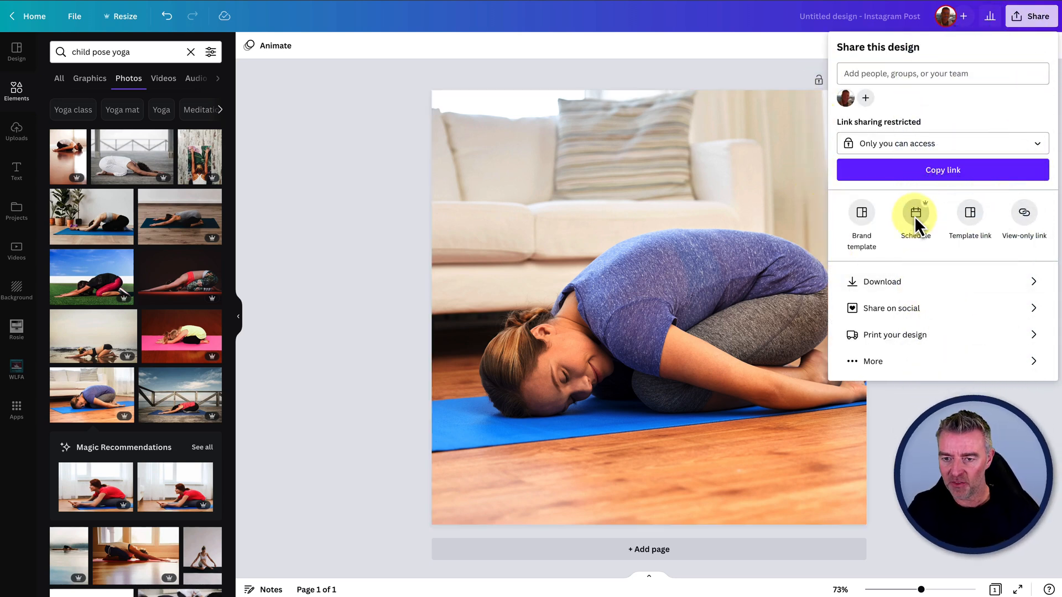
pyautogui.click(915, 216)
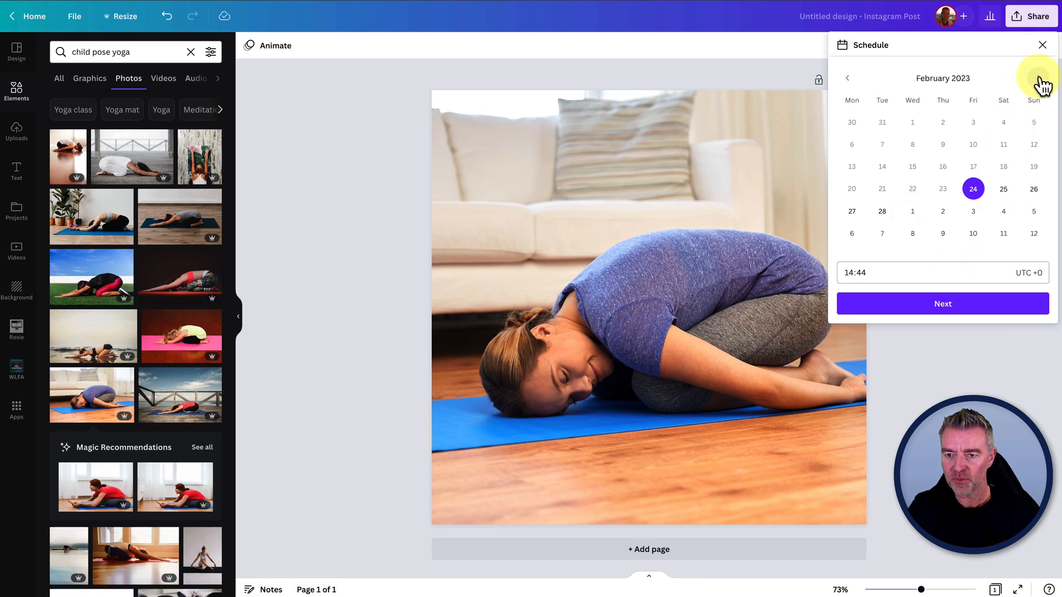
pyautogui.click(1039, 78)
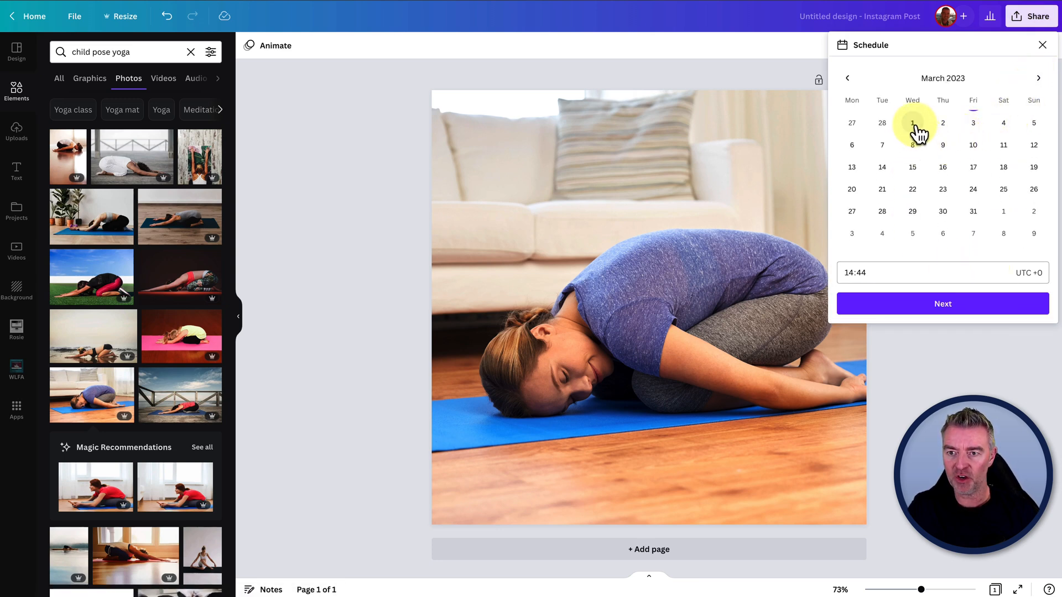
pyautogui.click(912, 123)
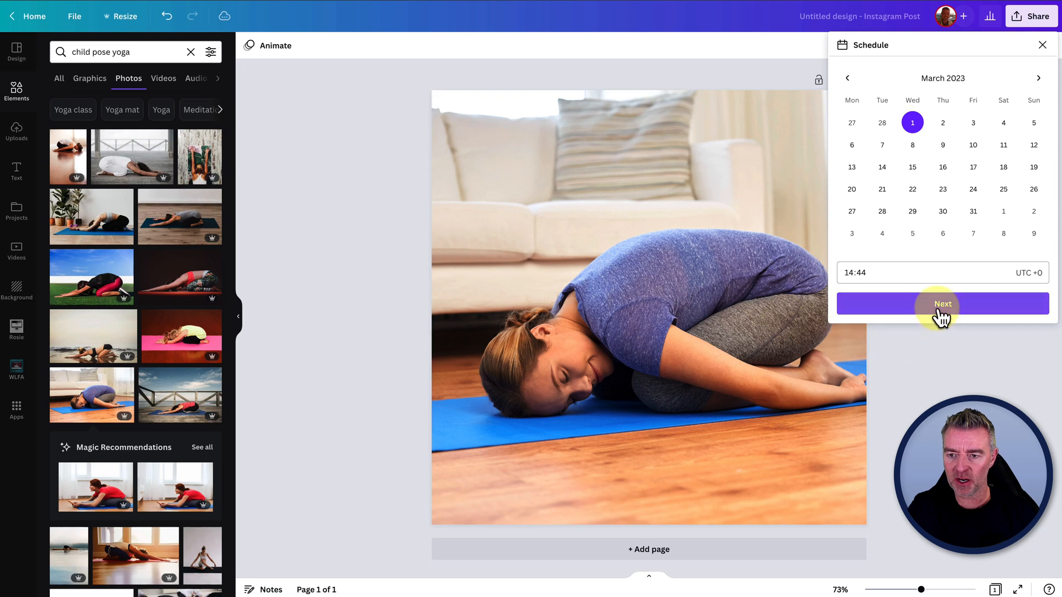
pyautogui.click(941, 303)
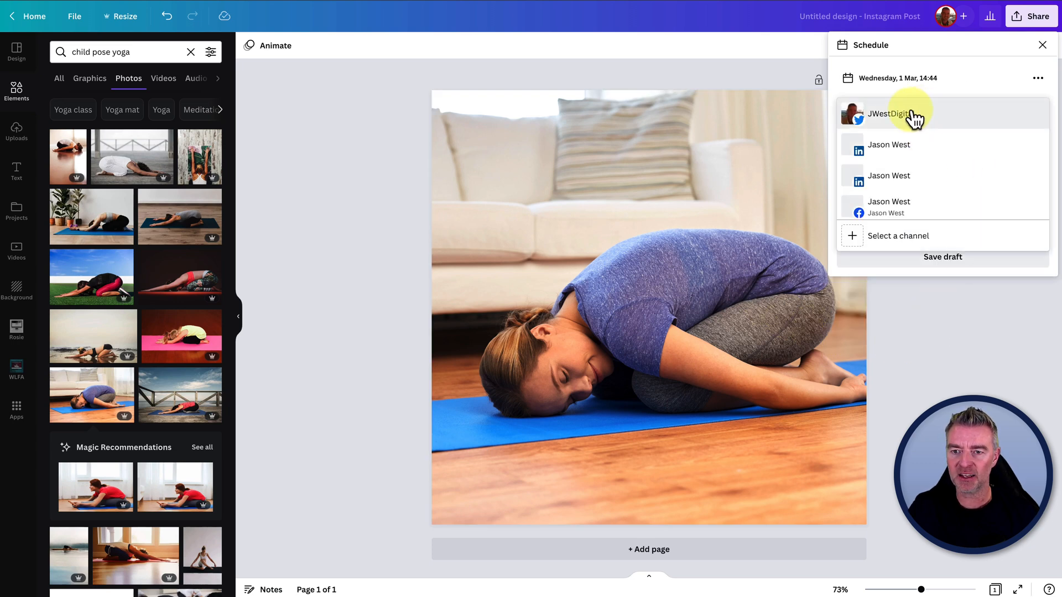
pyautogui.click(888, 113)
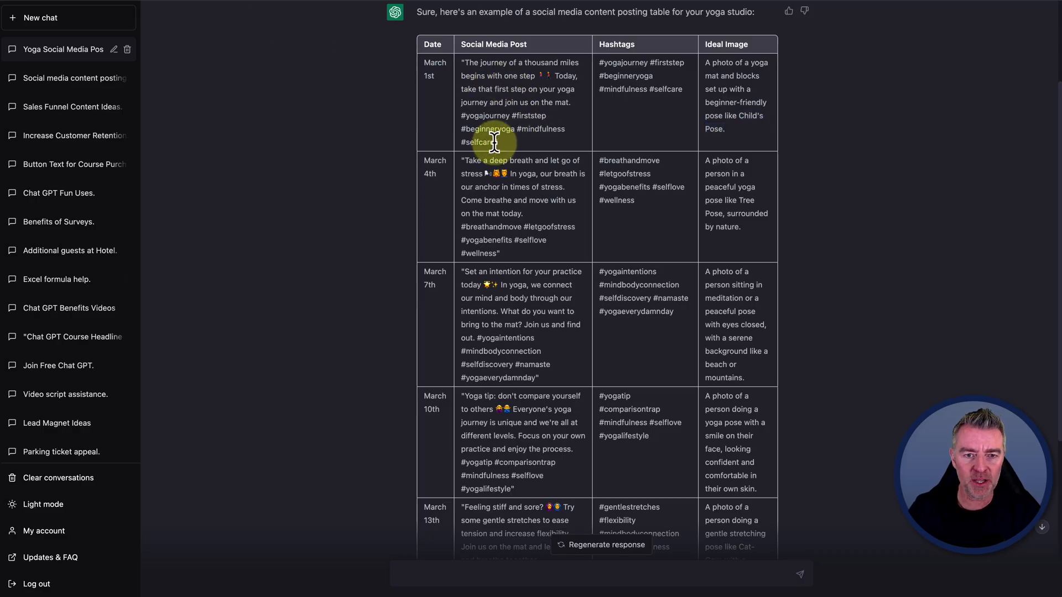
# Select the March 1st post text and hashtags in the ChatGPT table.
pyautogui.moveTo(494, 143); pyautogui.dragTo(460, 62)
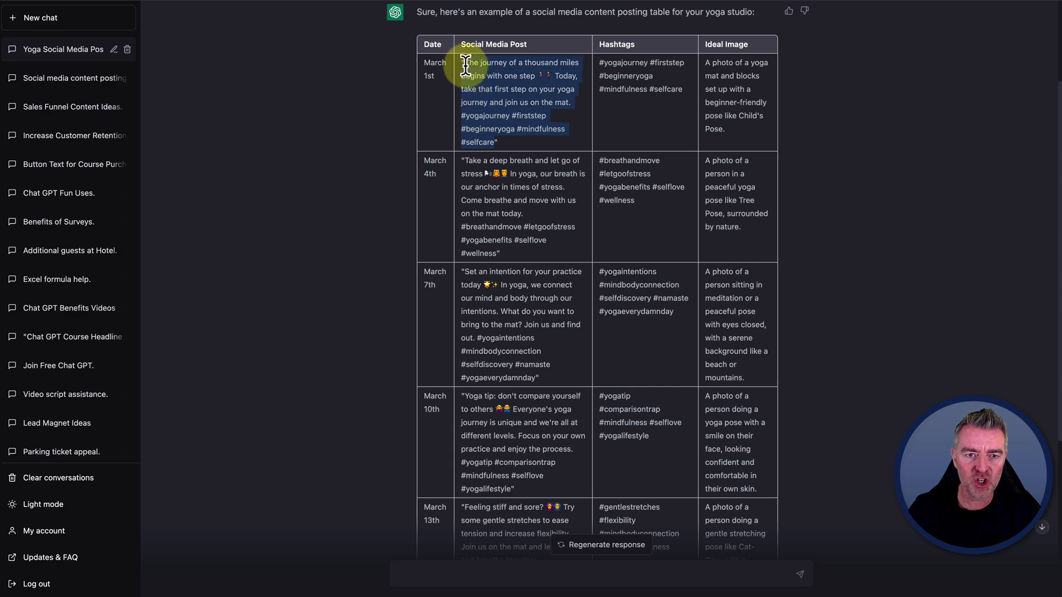